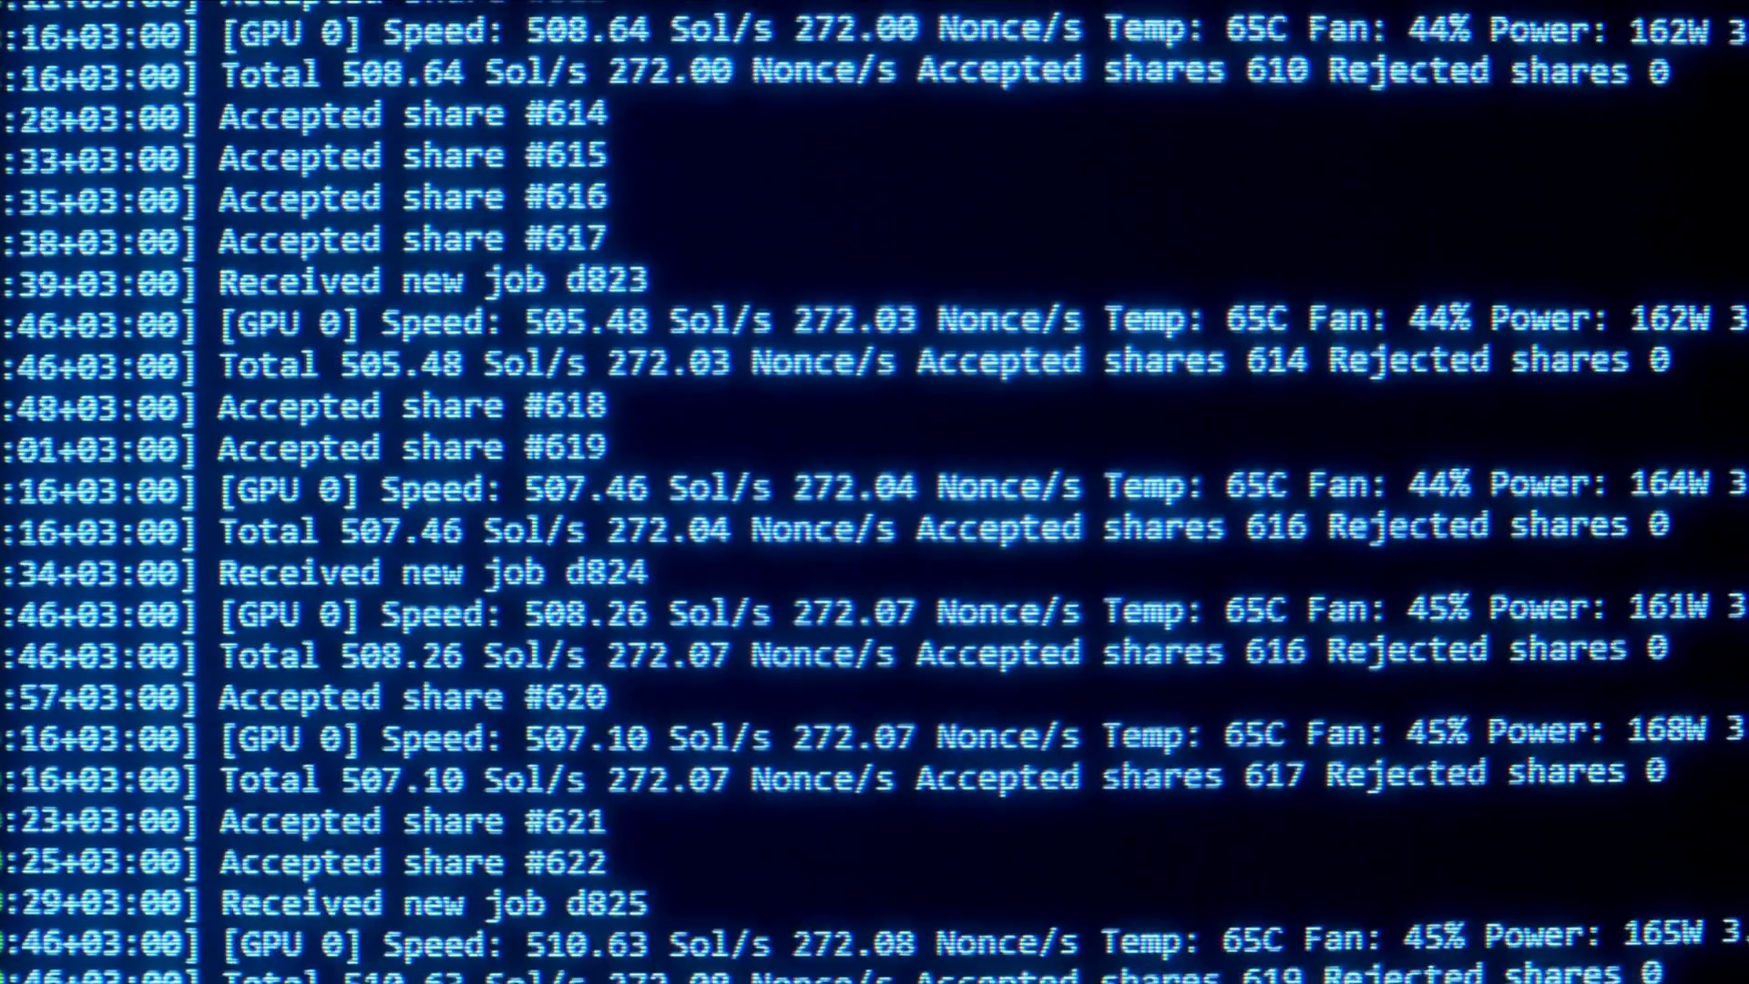
scroll("down", 3)
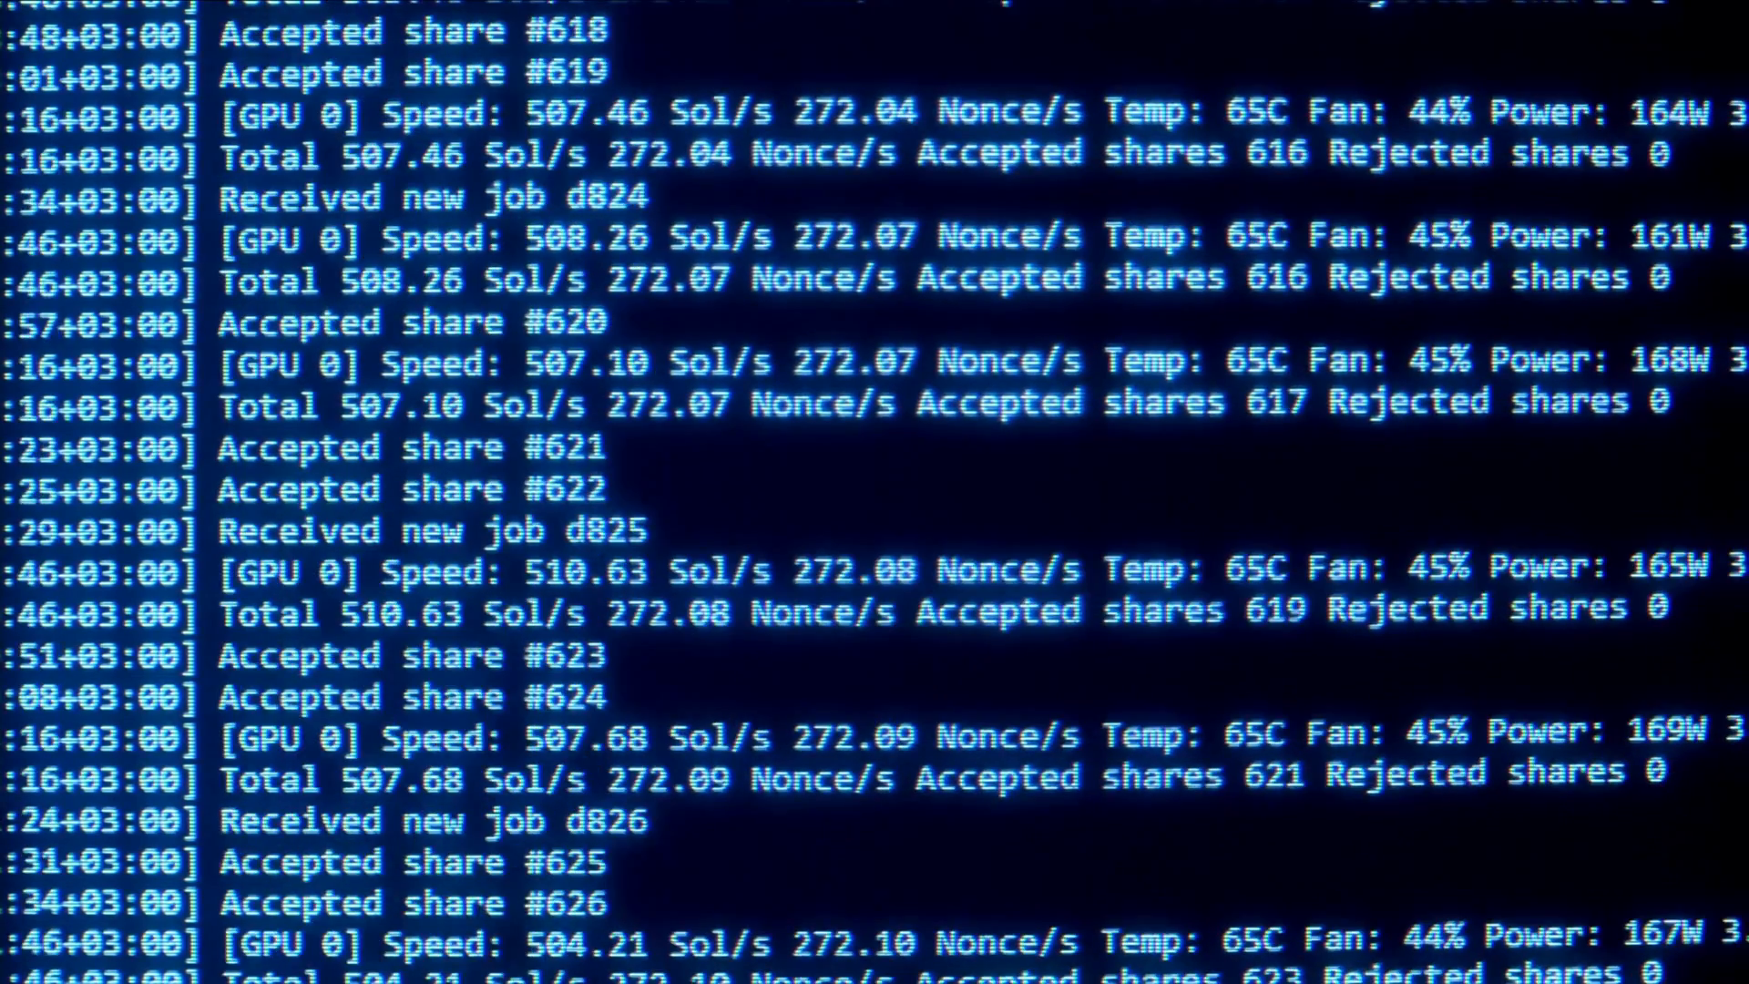
scroll("down", 3)
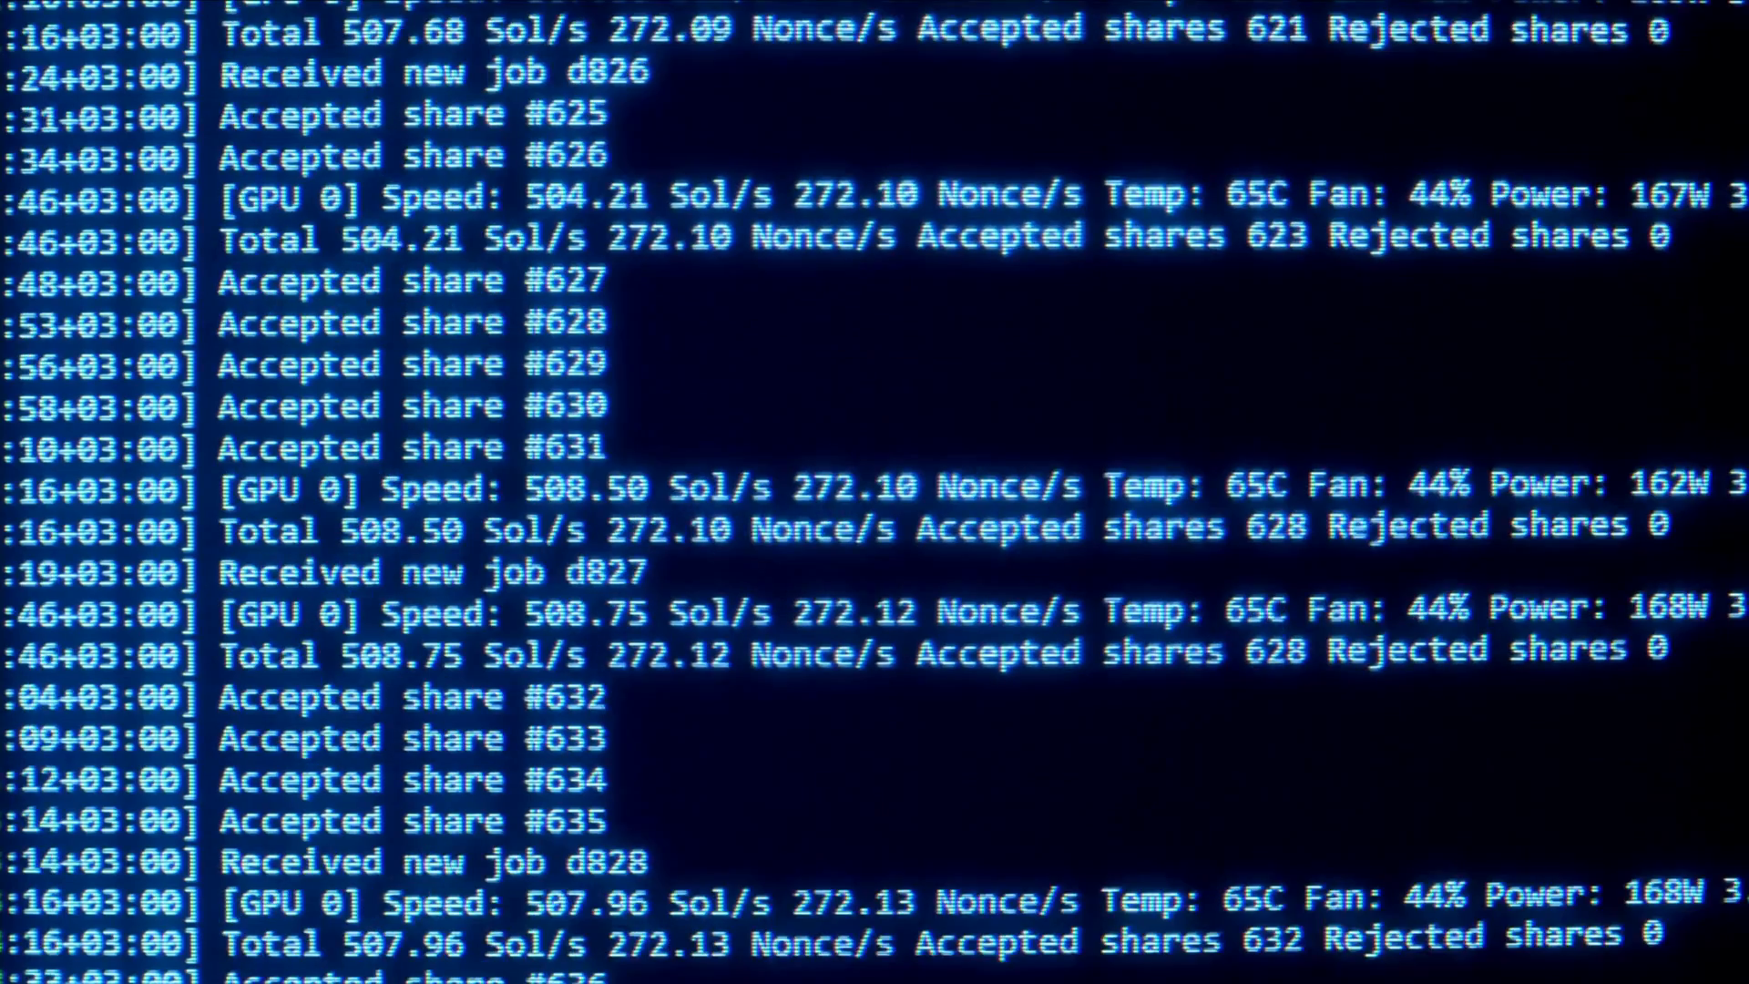
scroll("down", 3)
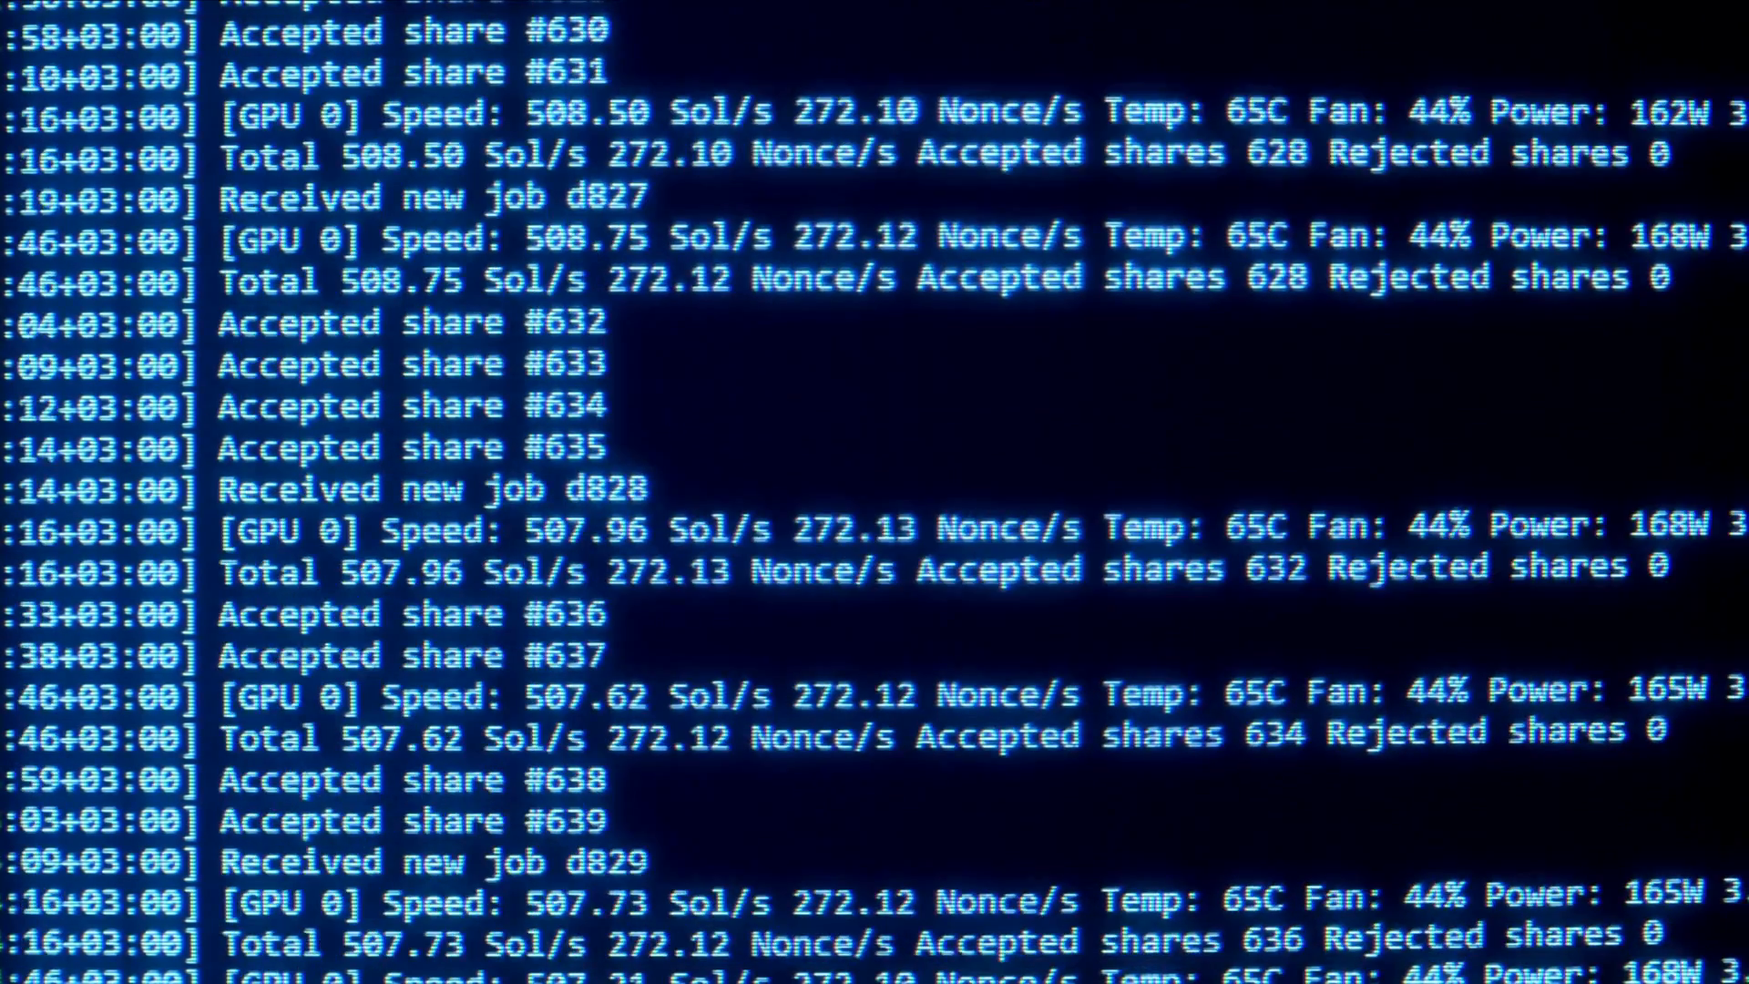
scroll("down", 3)
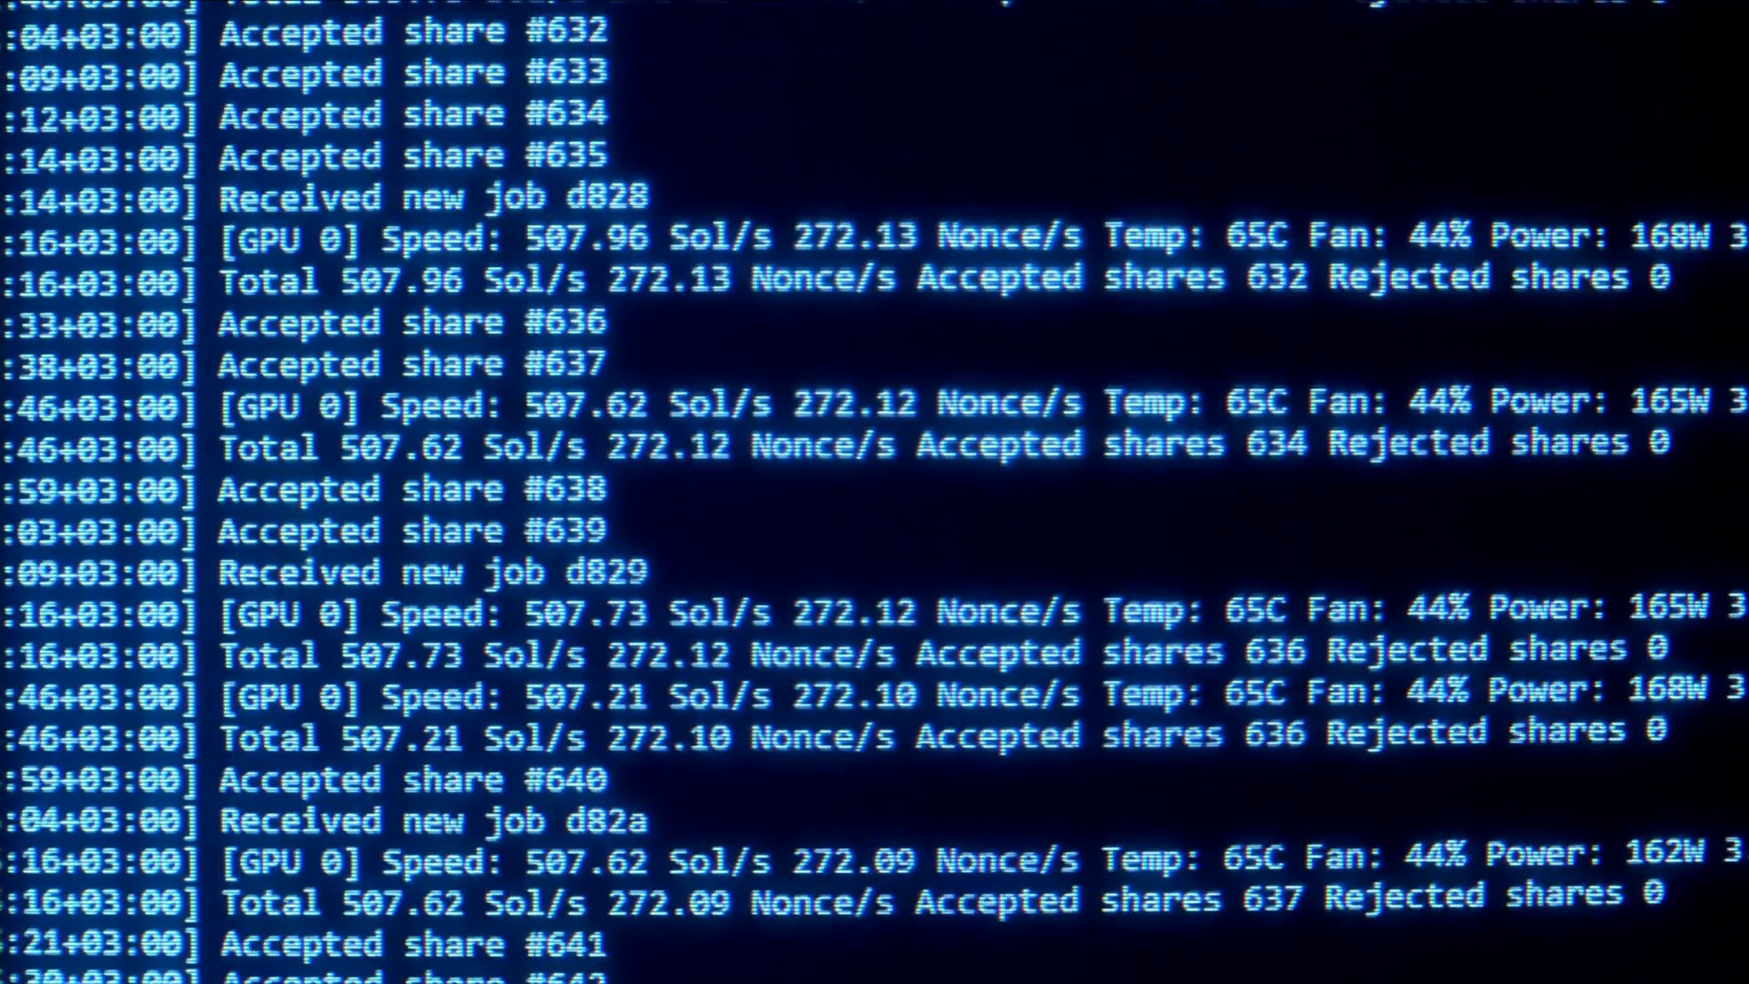
scroll("down", 3)
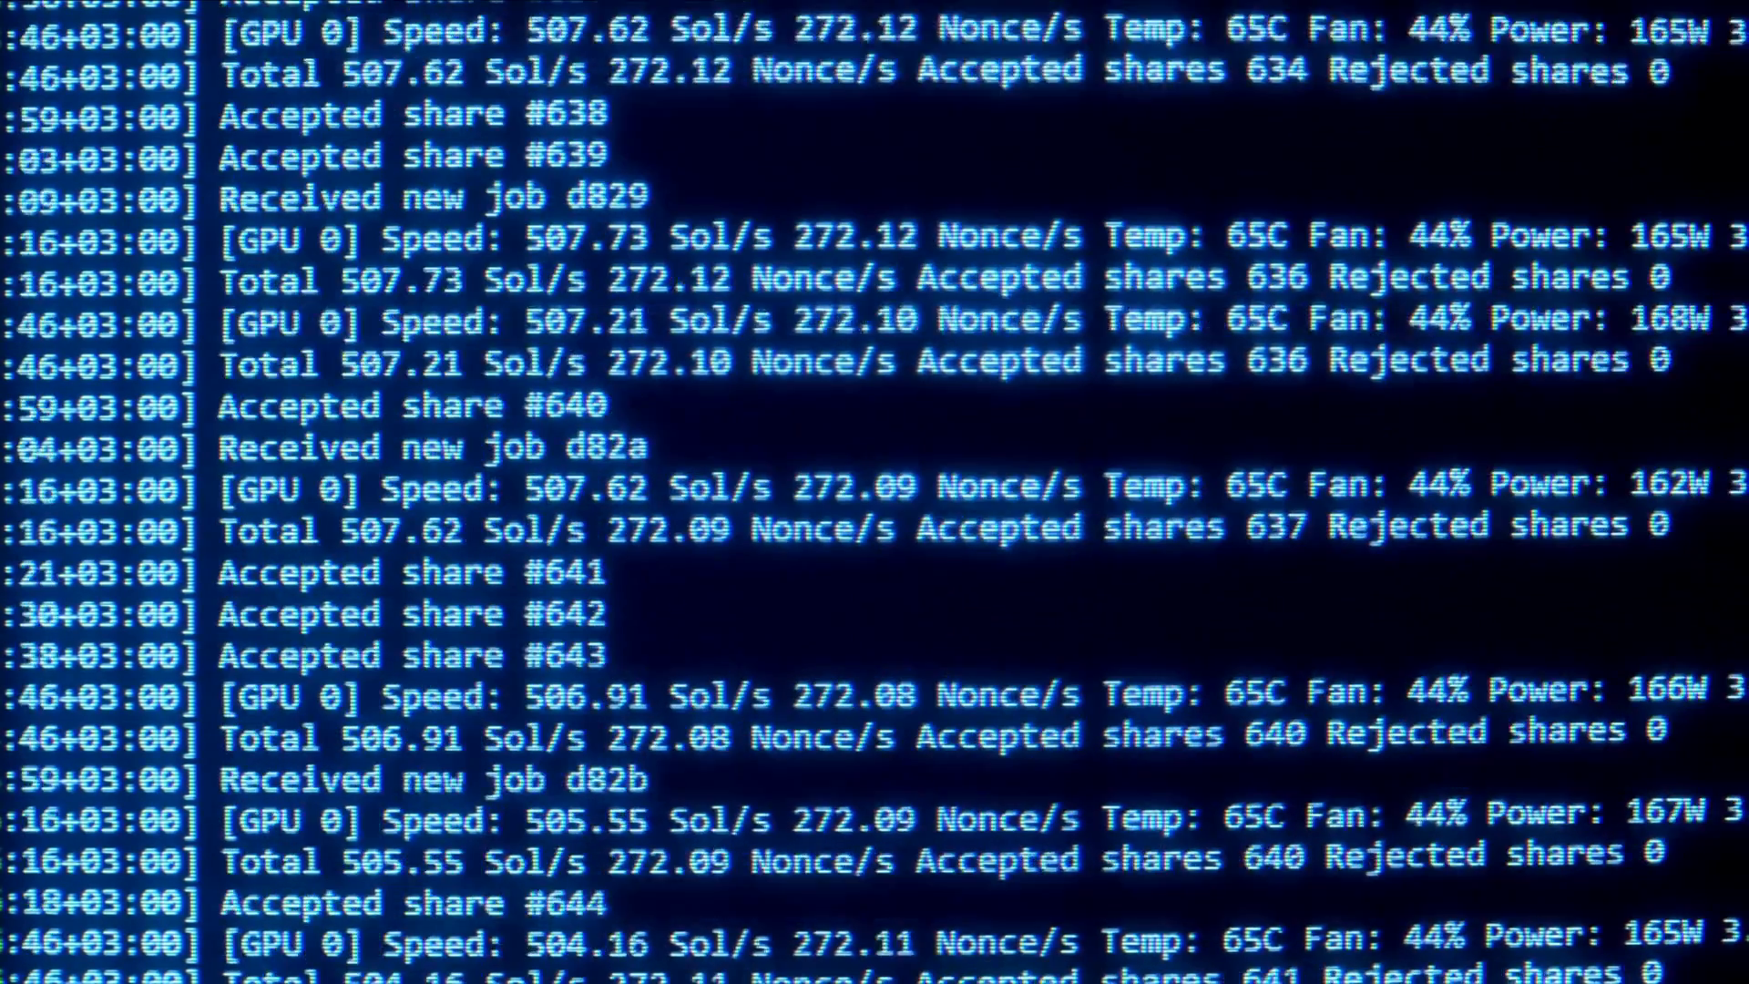